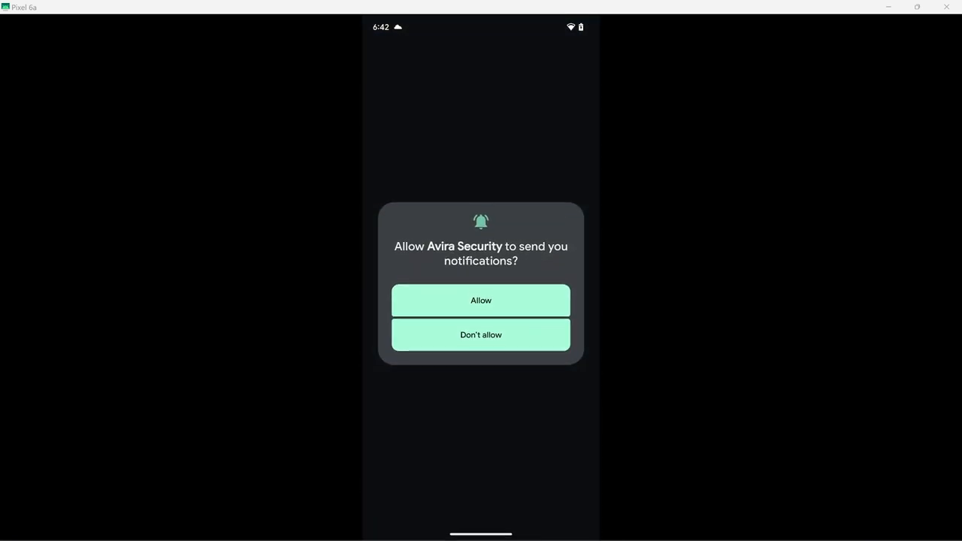
Step: Allow notifications, agree to the data consent and close the Dark Mode offer to reach Profile
click(482, 301)
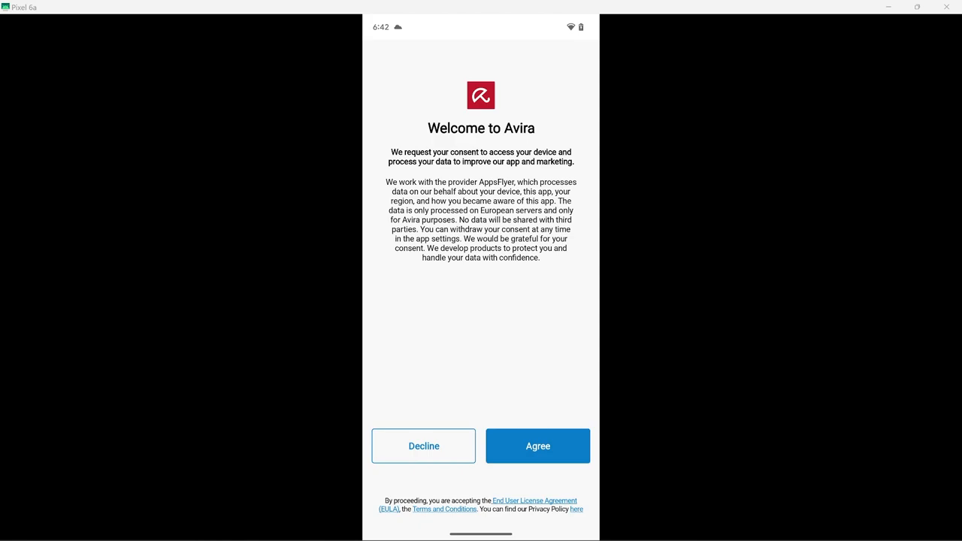
click(538, 445)
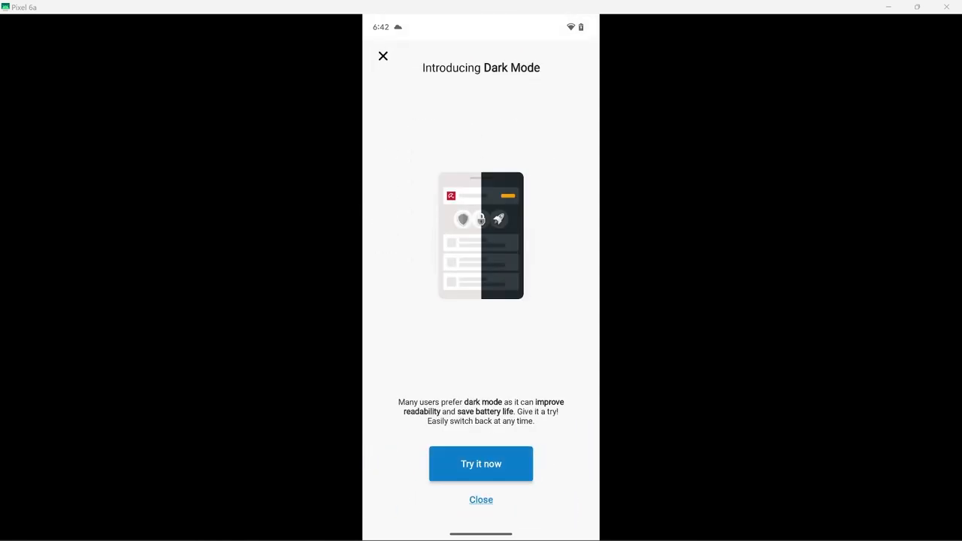
click(481, 463)
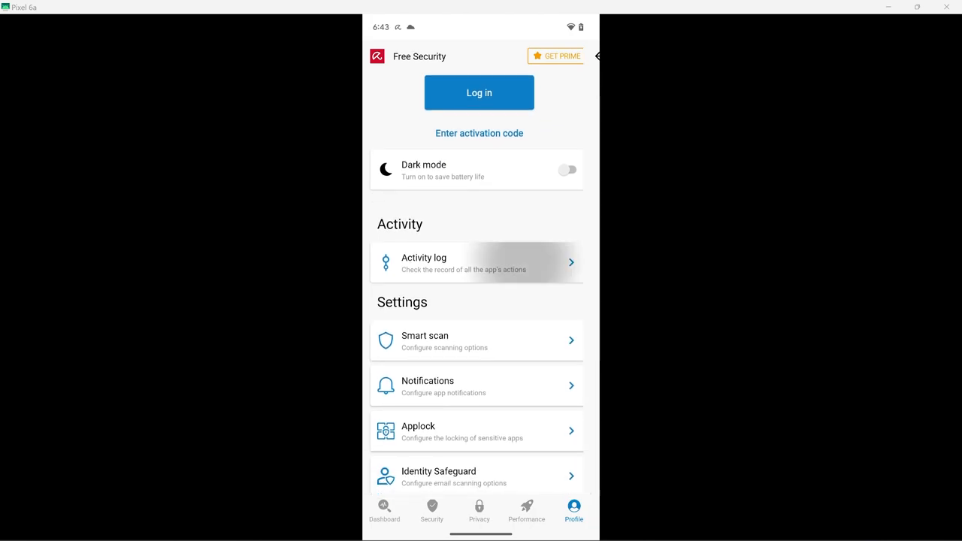
Step: Enable Scan files in Smart scan settings, grant media access, and go to the Dashboard
click(477, 262)
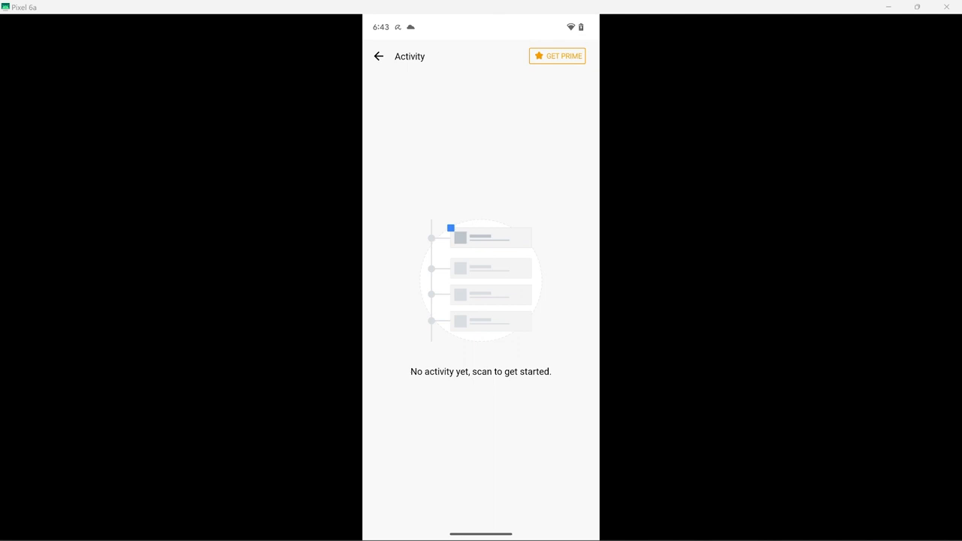
click(574, 511)
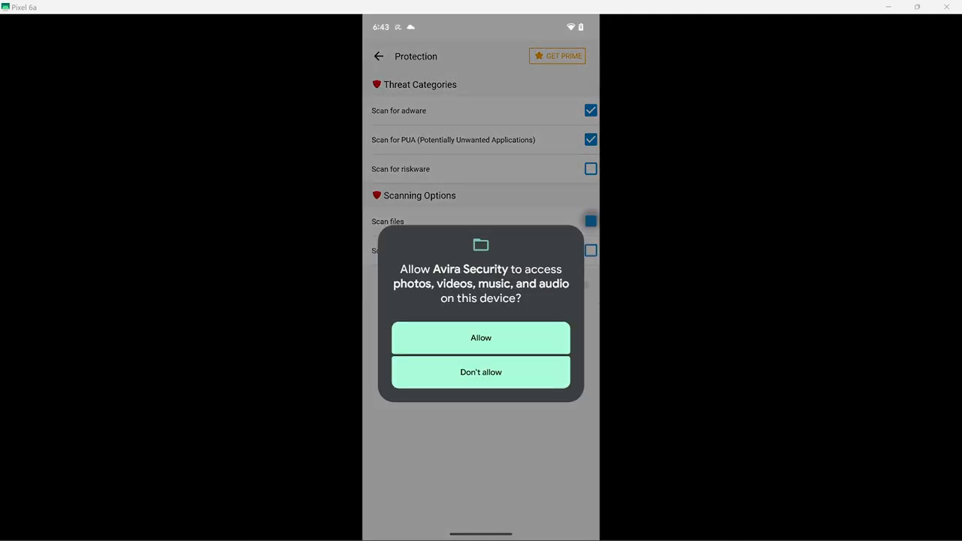
click(482, 337)
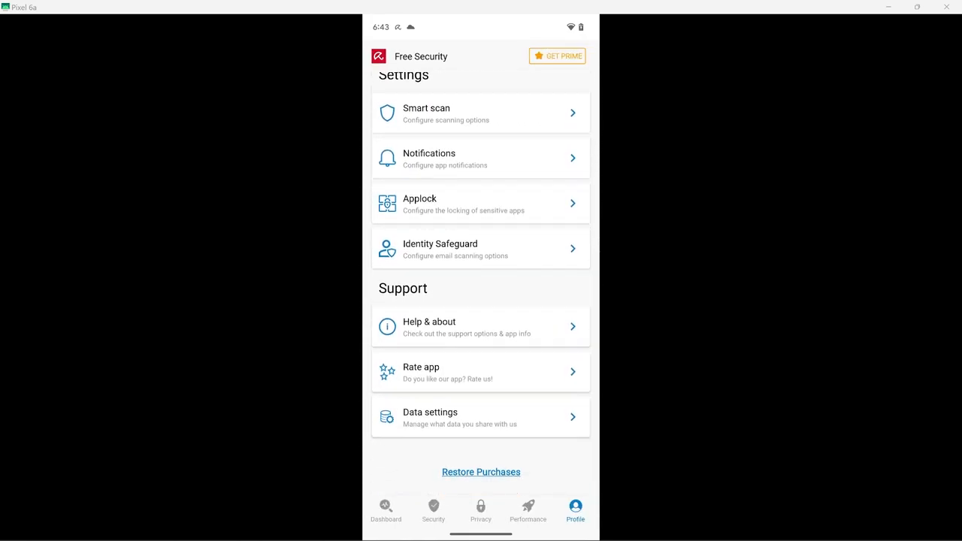
click(385, 511)
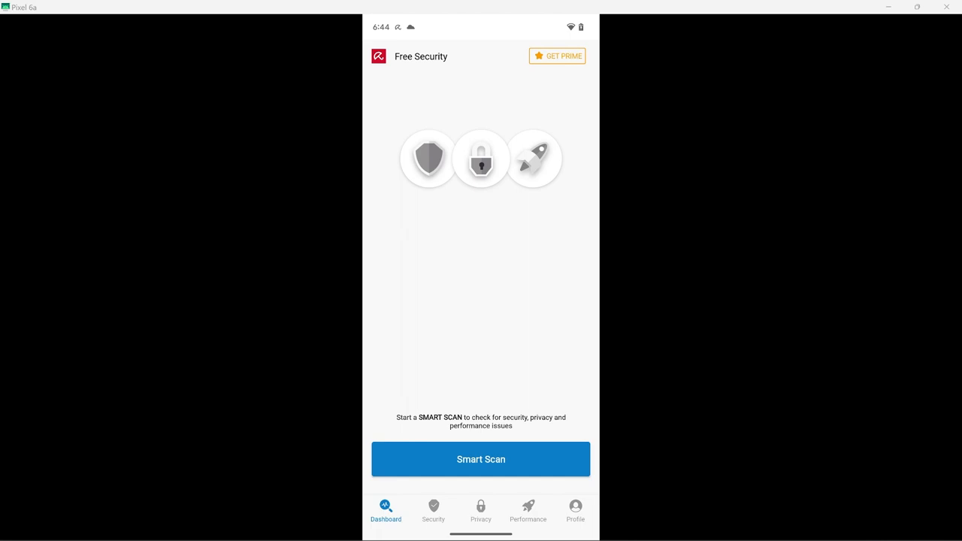
click(433, 511)
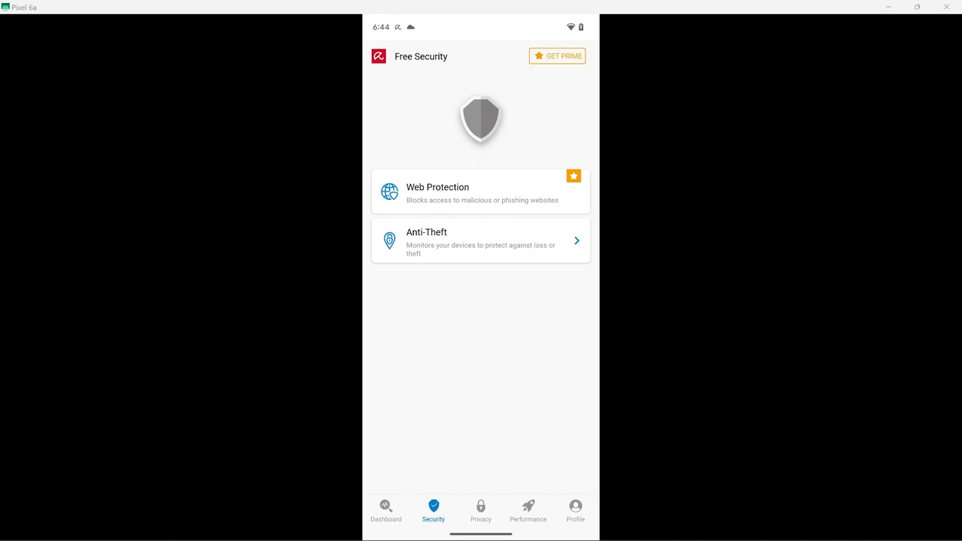
click(482, 511)
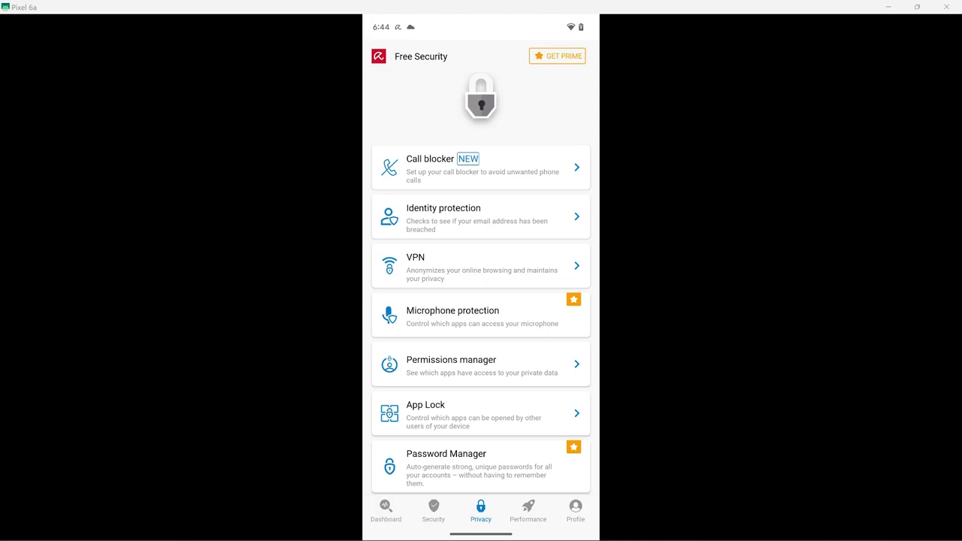
click(528, 511)
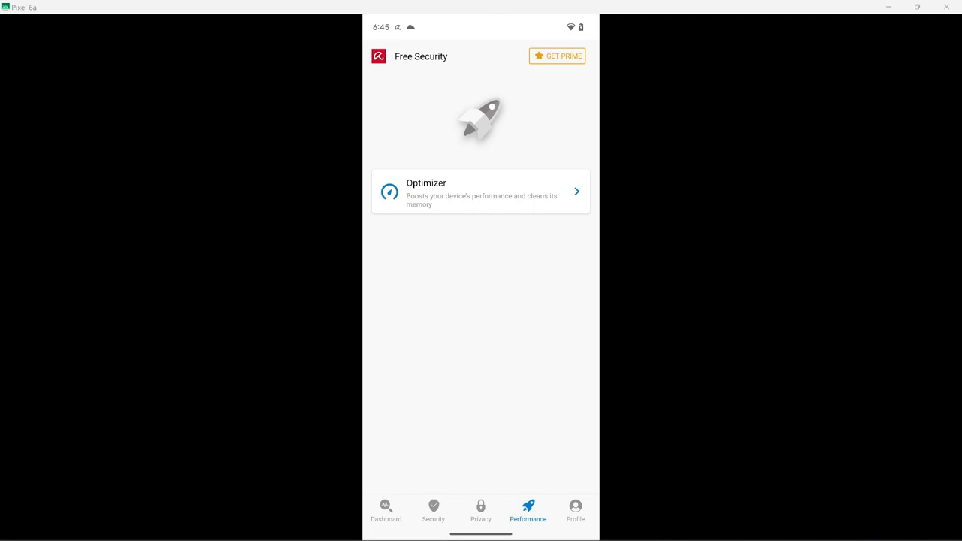
click(574, 511)
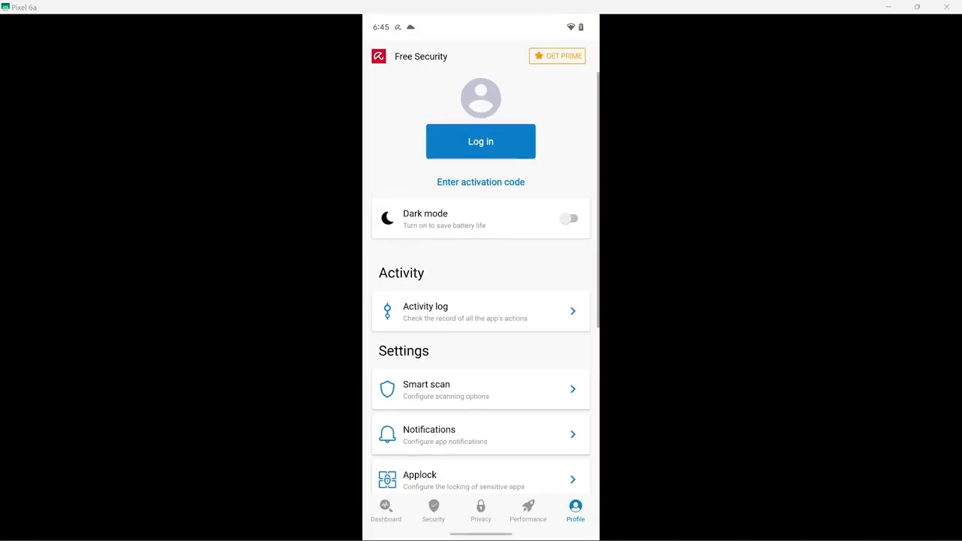
Step: Start a Smart Scan from the Dashboard and let it report 97 issues, 95 security
click(385, 511)
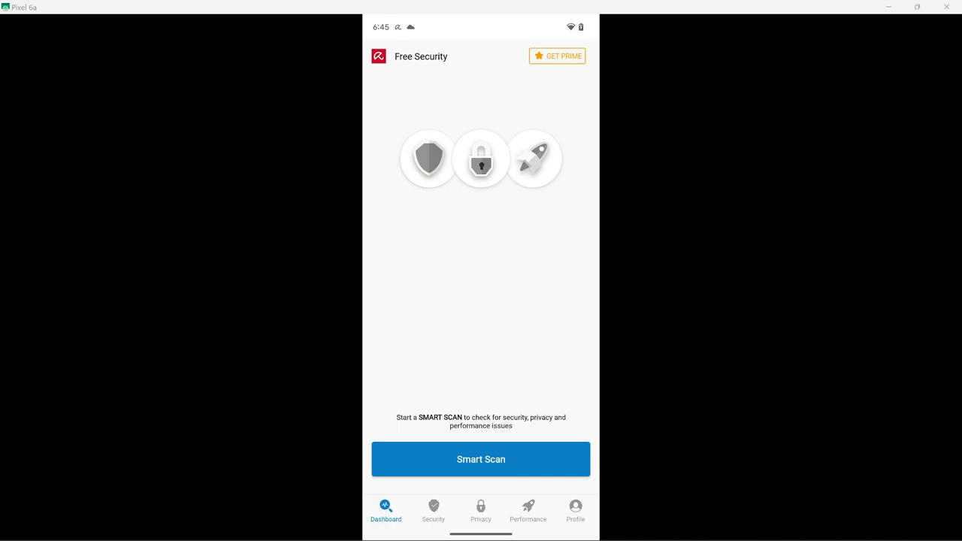
click(482, 460)
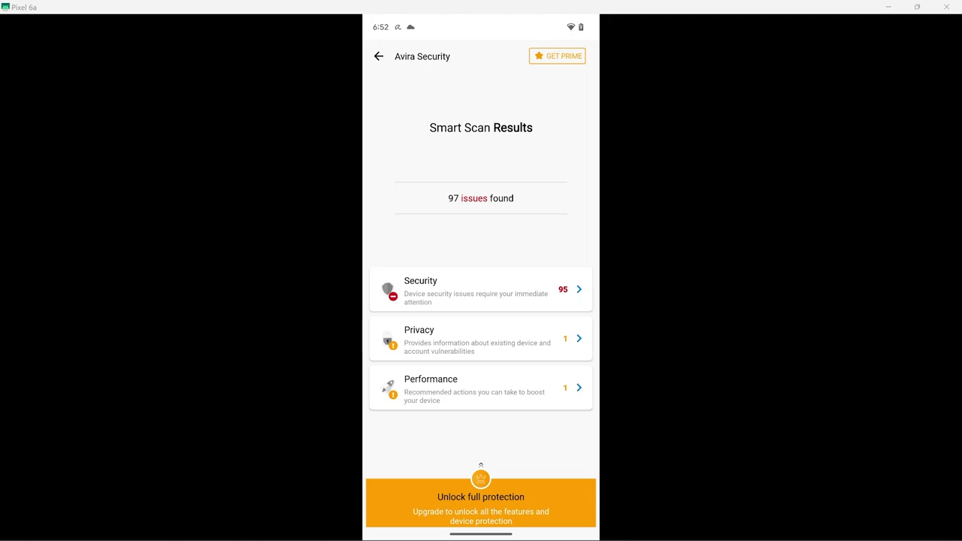
Step: Review the list of detected malware APKs under Security issues and have them fixed
click(481, 289)
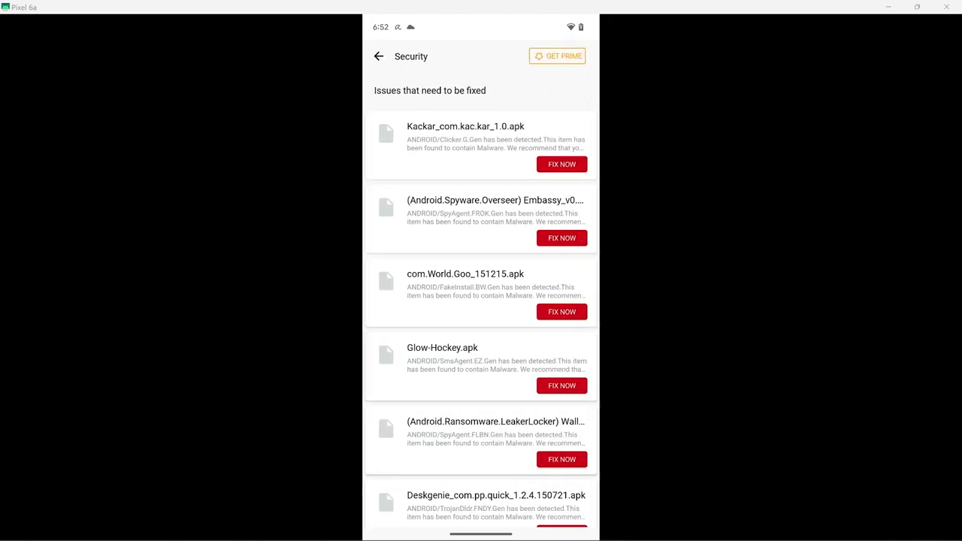
scroll(down, 3)
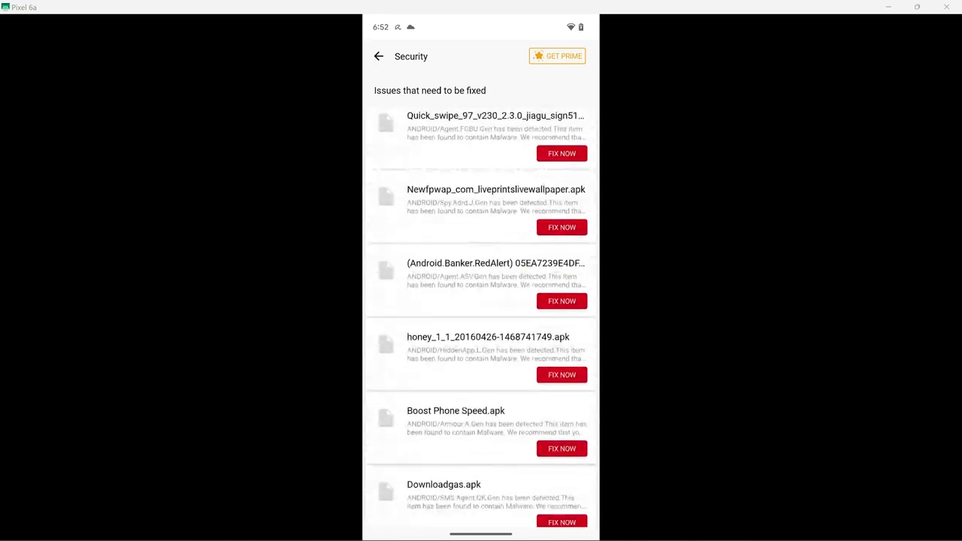
scroll(down, 3)
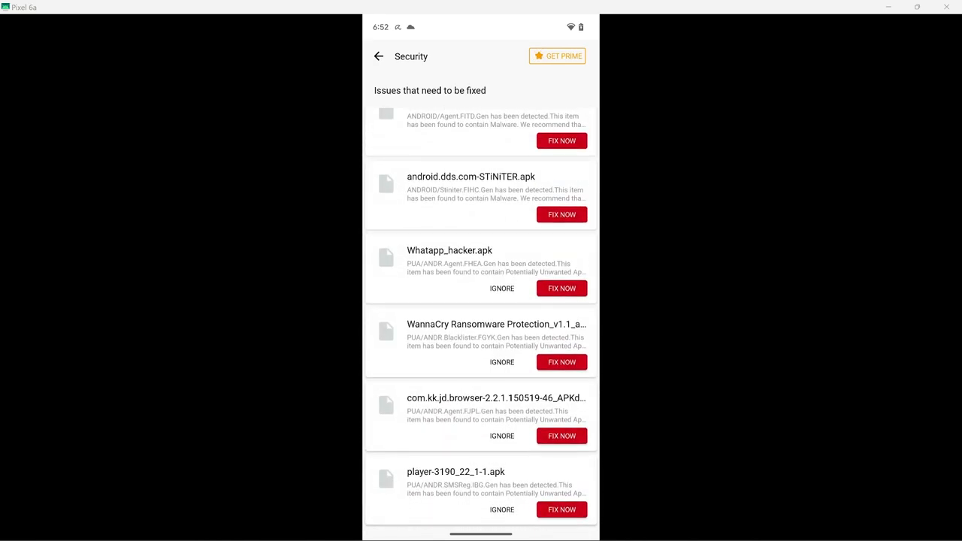
scroll(down, 3)
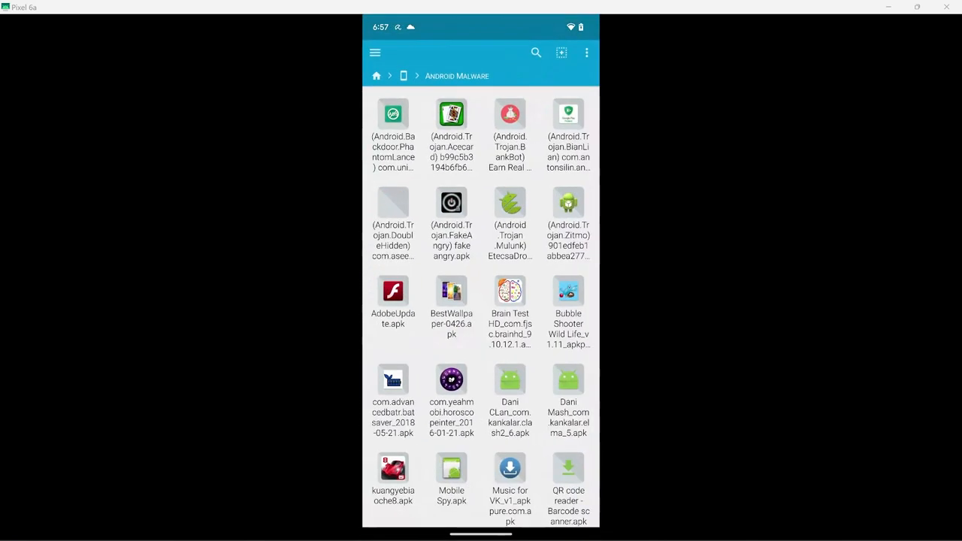
Step: Show the Android Malware folder's Usage: 22 files remaining, 110 MiB
click(587, 53)
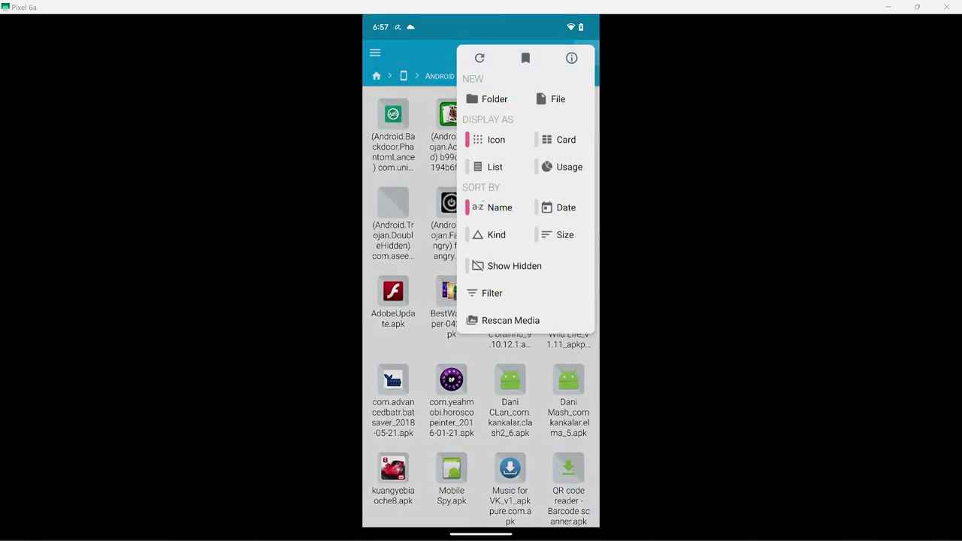
click(569, 167)
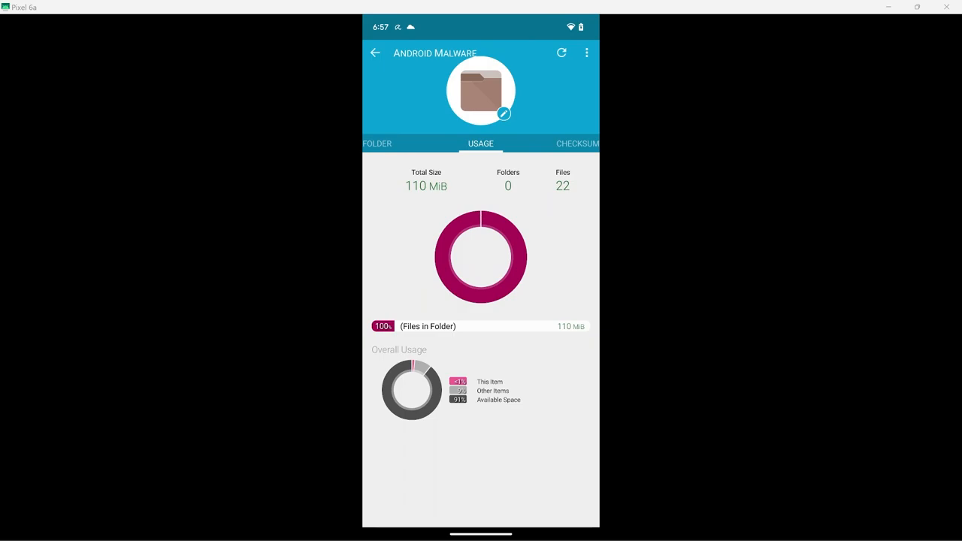